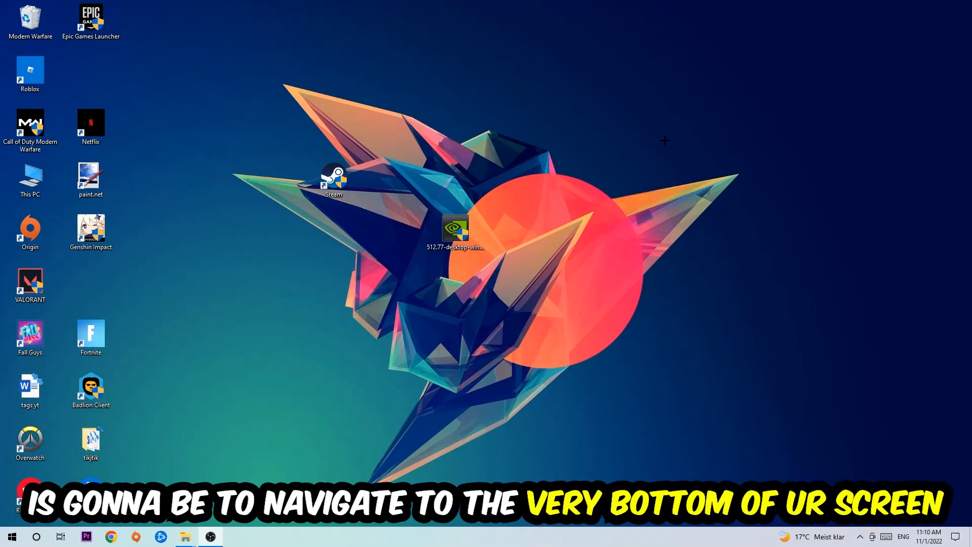
- Bring up the taskbar context menu to launch Task Manager
right_click(434, 537)
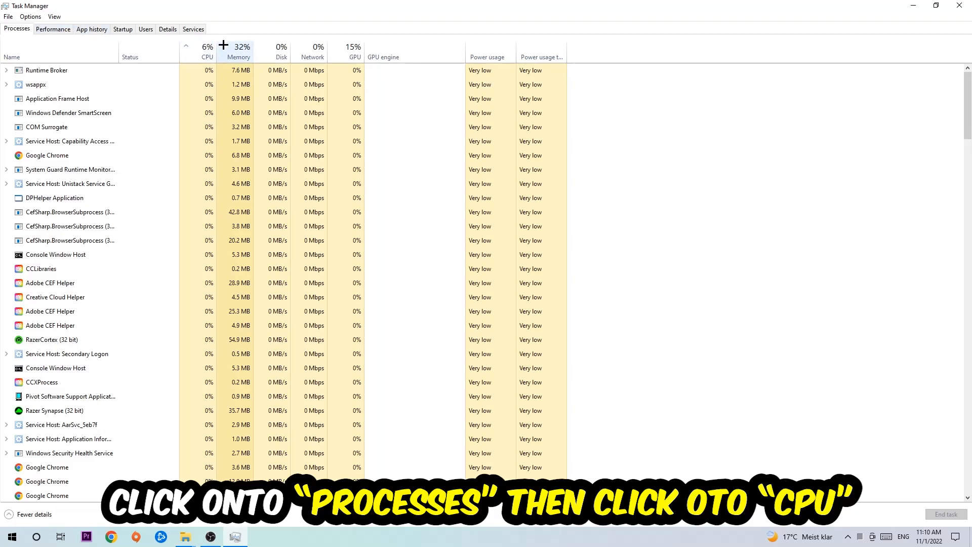
- Sort the Processes list by CPU usage, then close Task Manager
click(207, 50)
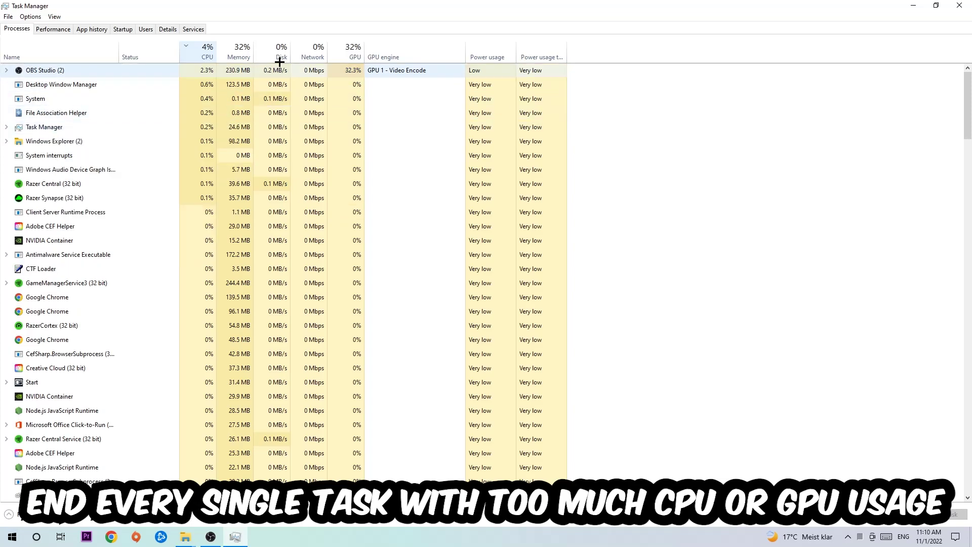
click(355, 48)
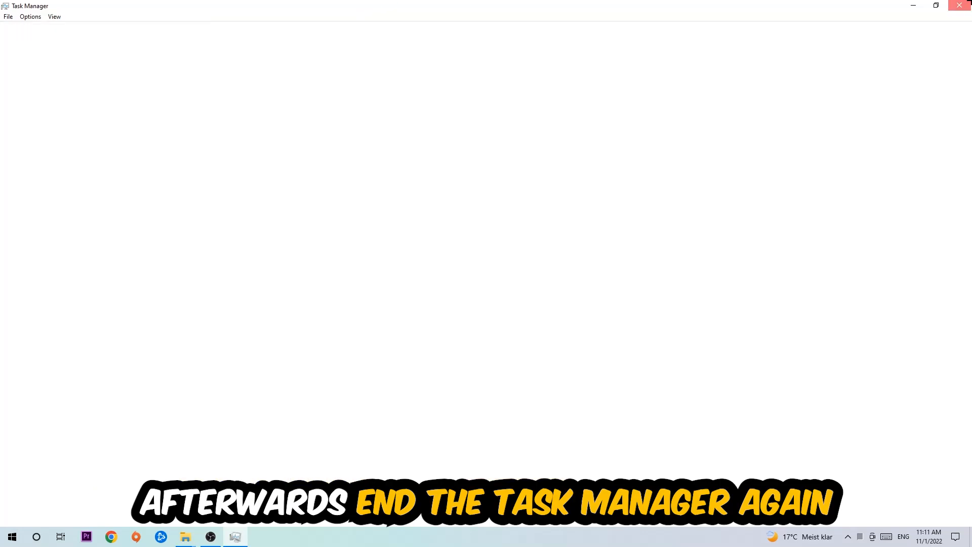
click(958, 7)
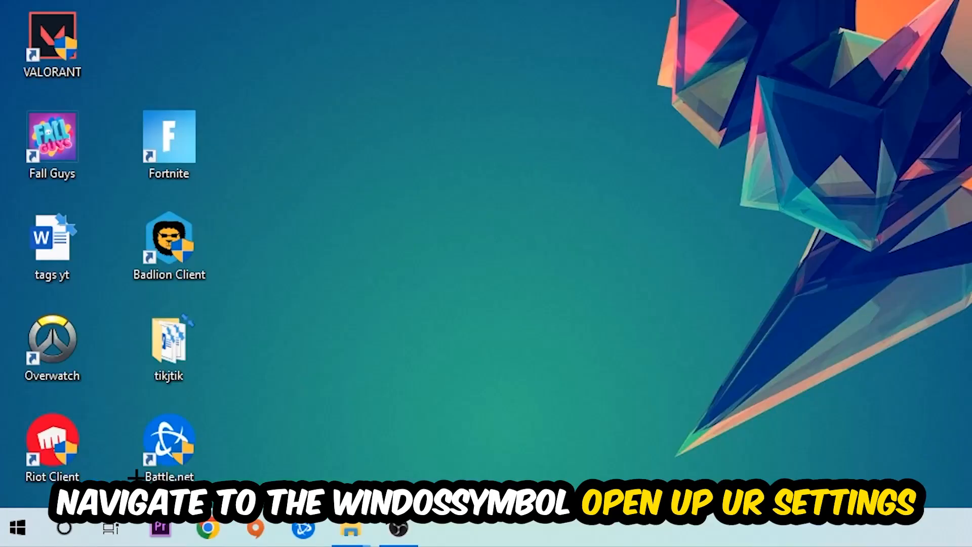
- Launch Windows Settings from the Start menu
click(15, 528)
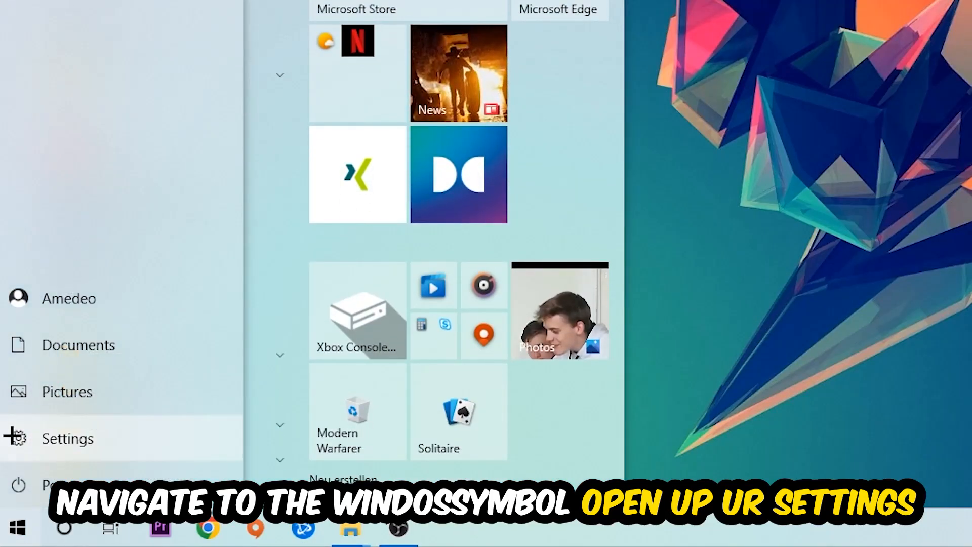
click(67, 438)
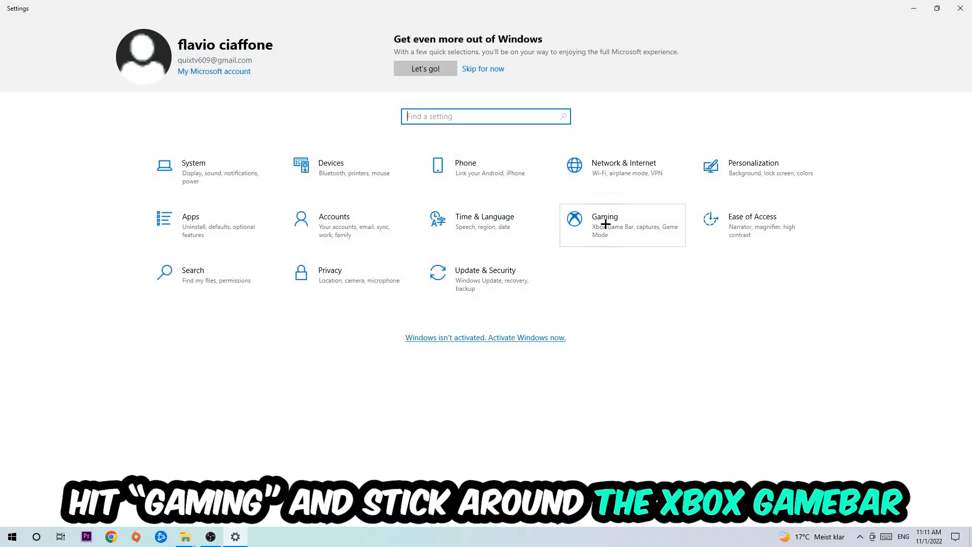
- Check Xbox Game Bar and Captures background recording are off in Gaming, then show Game Mode
click(605, 225)
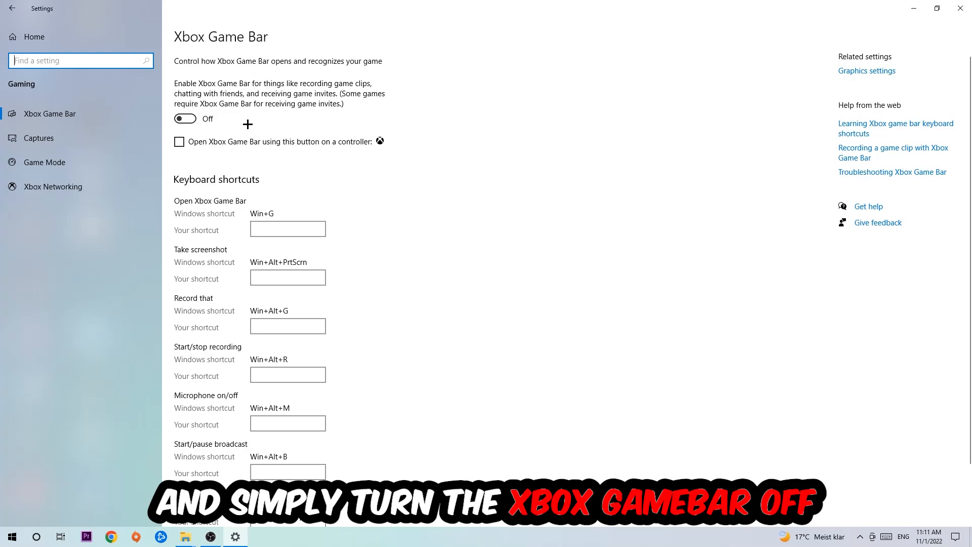
click(38, 138)
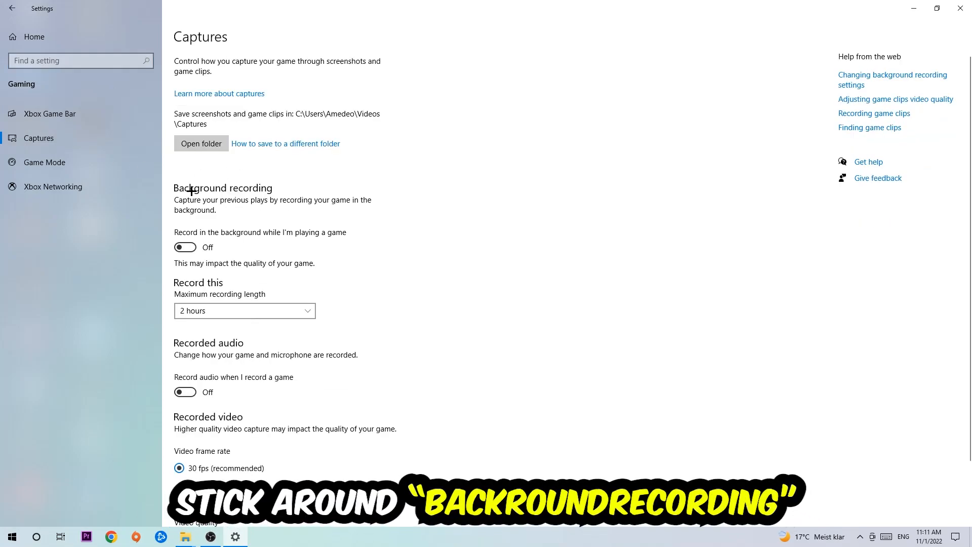
mouse_move(184, 247)
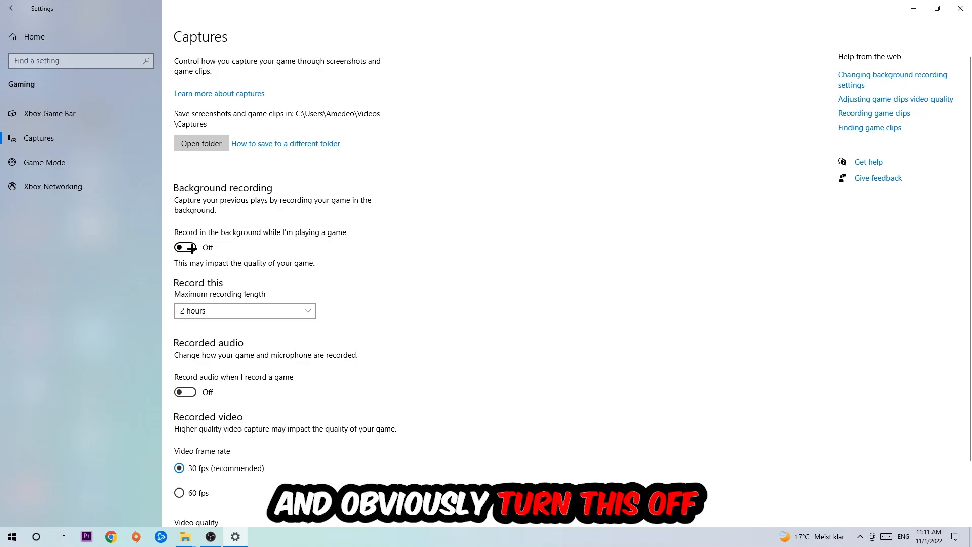
click(43, 162)
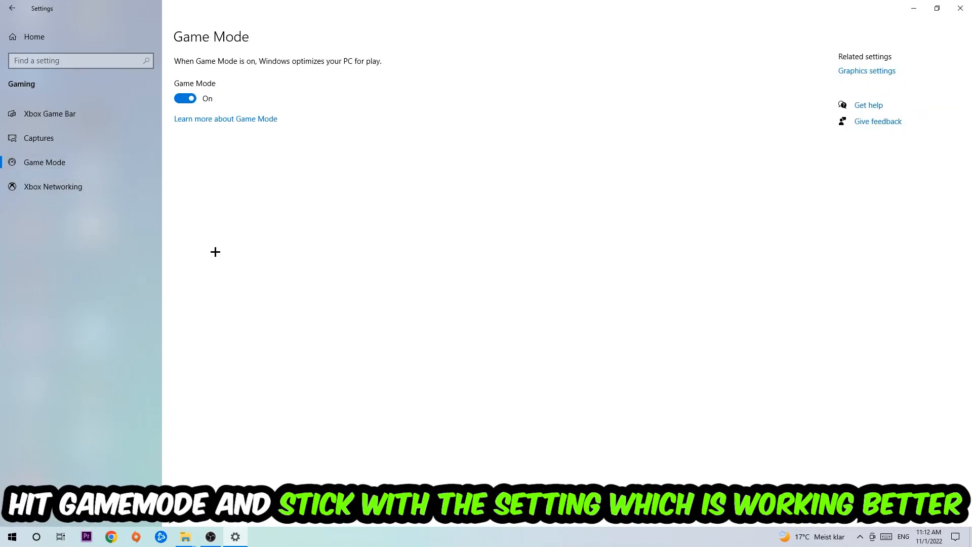
mouse_move(224, 237)
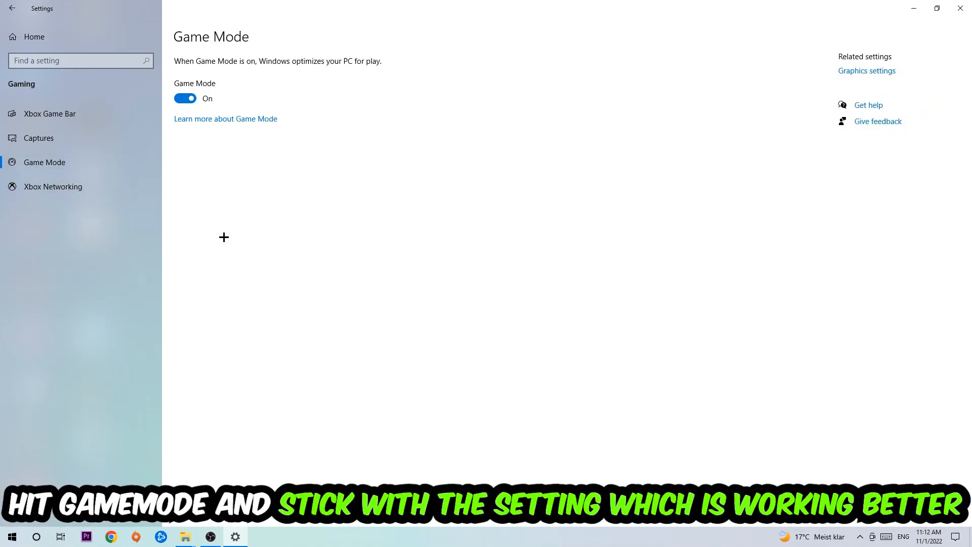
mouse_move(215, 172)
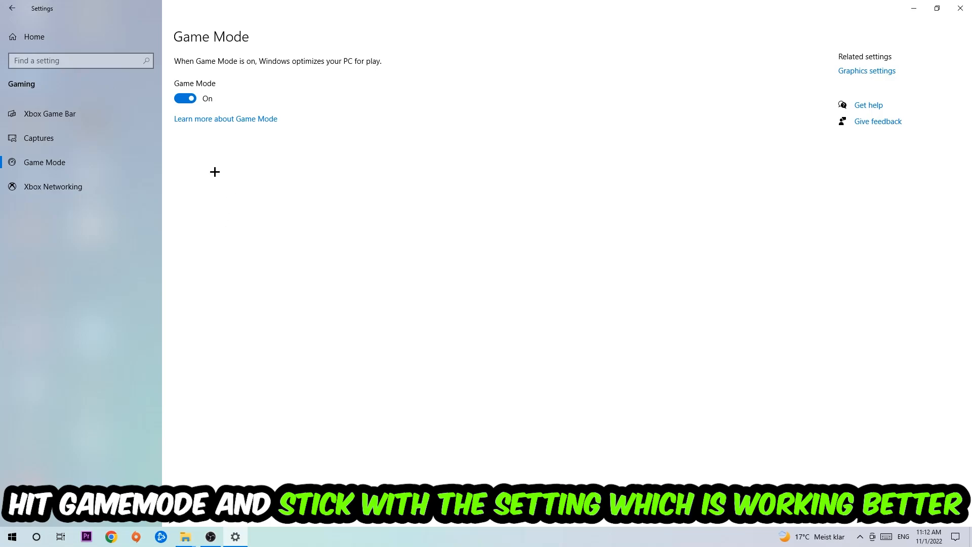
mouse_move(184, 151)
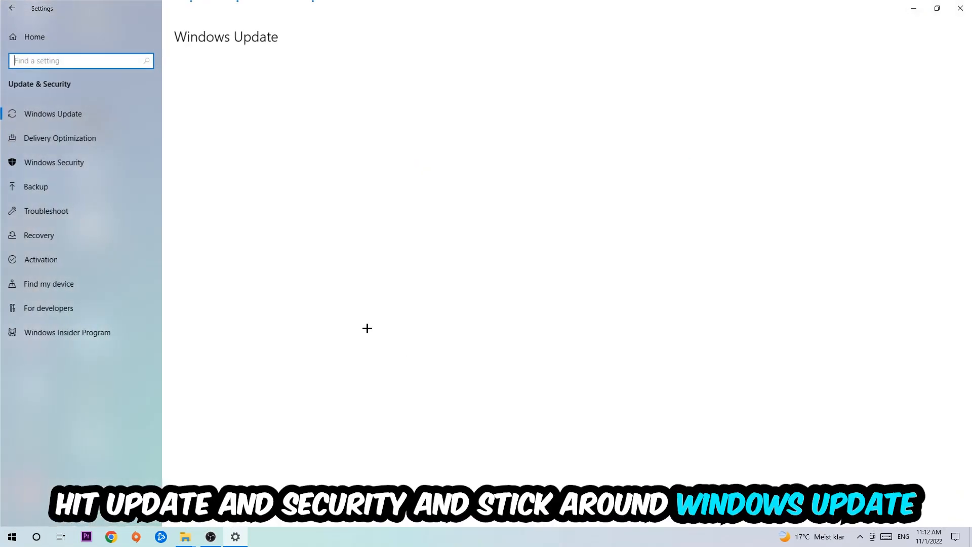
- Show the Windows Update status page reporting the PC is up to date
click(54, 114)
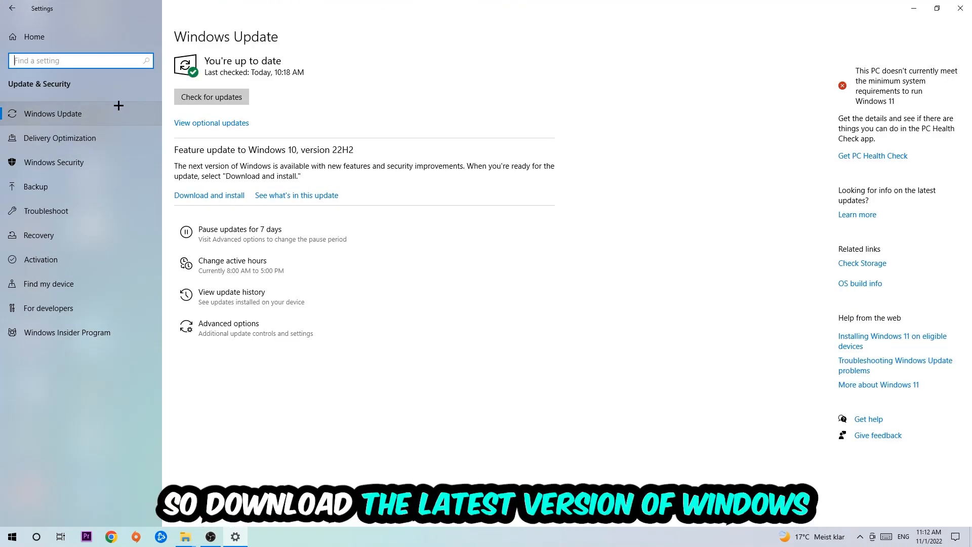
mouse_move(960, 8)
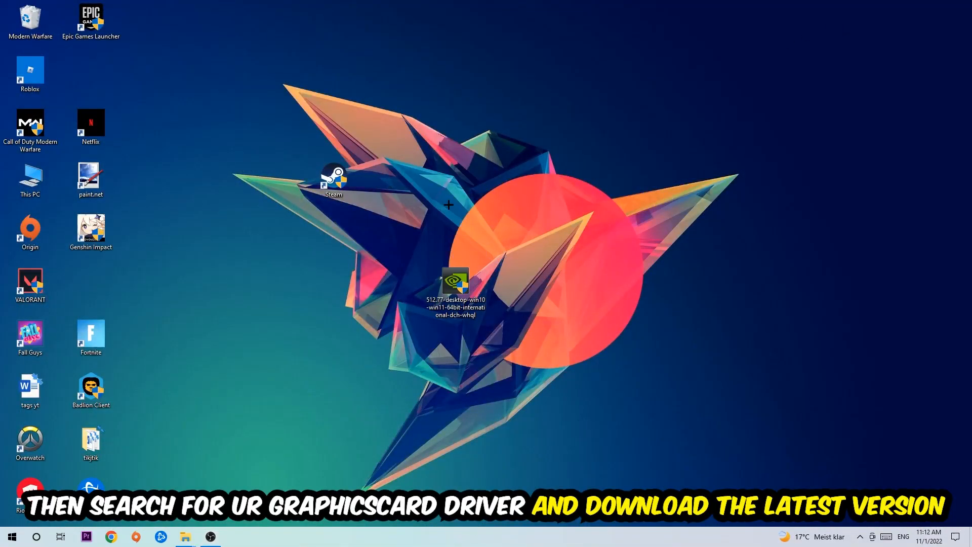
mouse_move(442, 191)
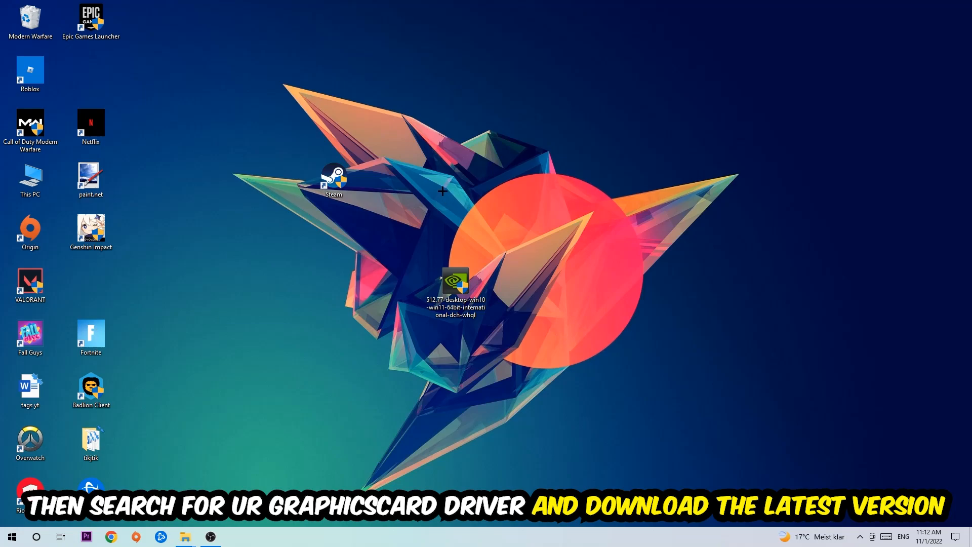
mouse_move(382, 180)
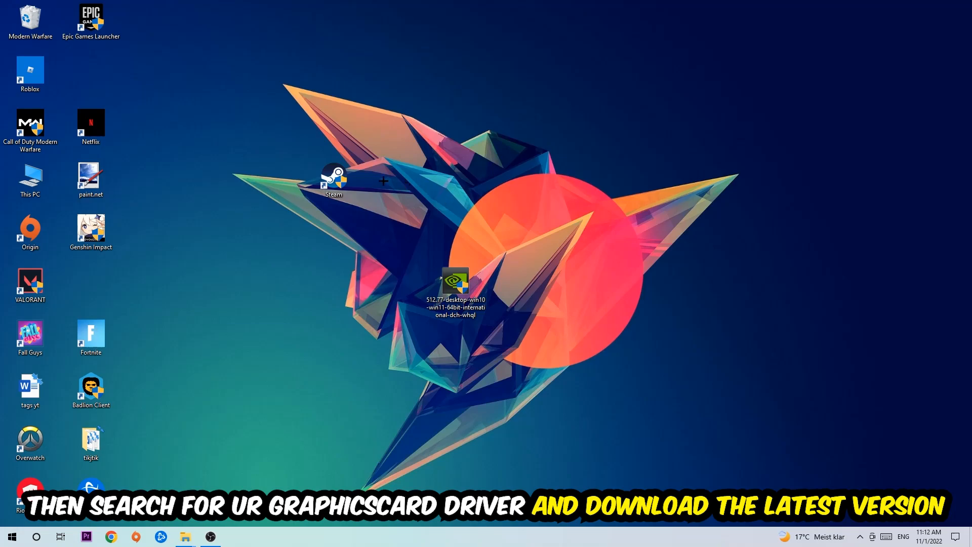
mouse_move(382, 179)
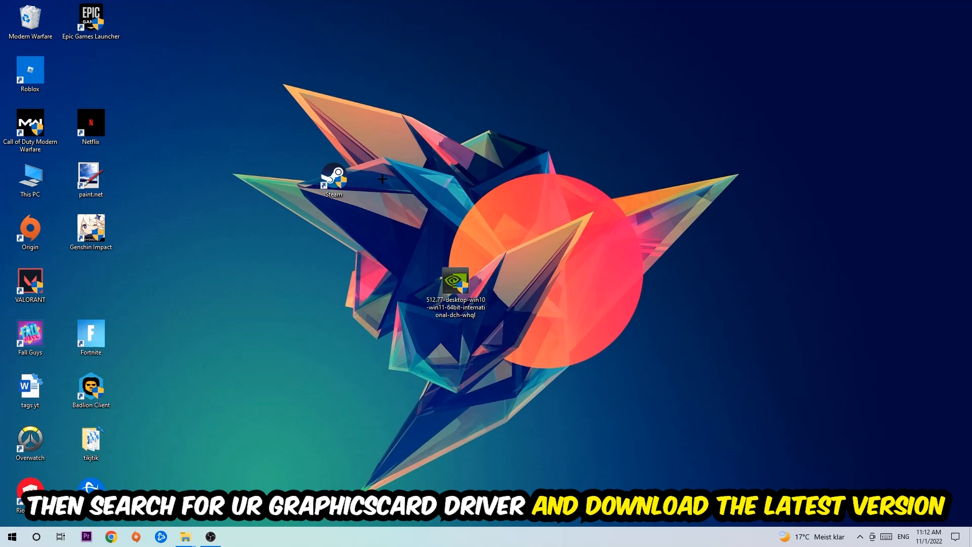